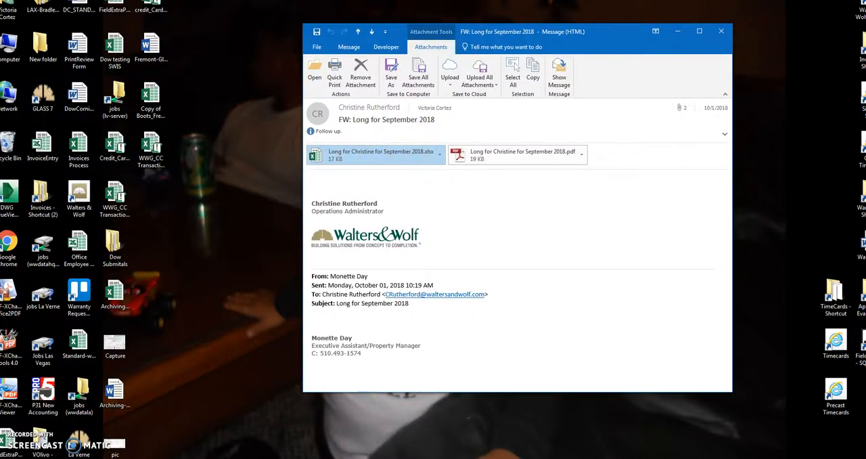
Open the attached .xlsx statement and review its transaction date, merchant and amount rows
double_click(377, 154)
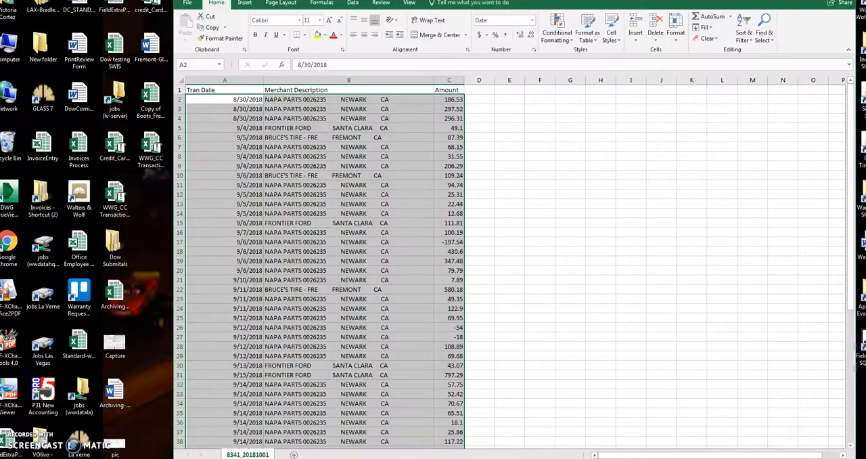
scroll("down", 3)
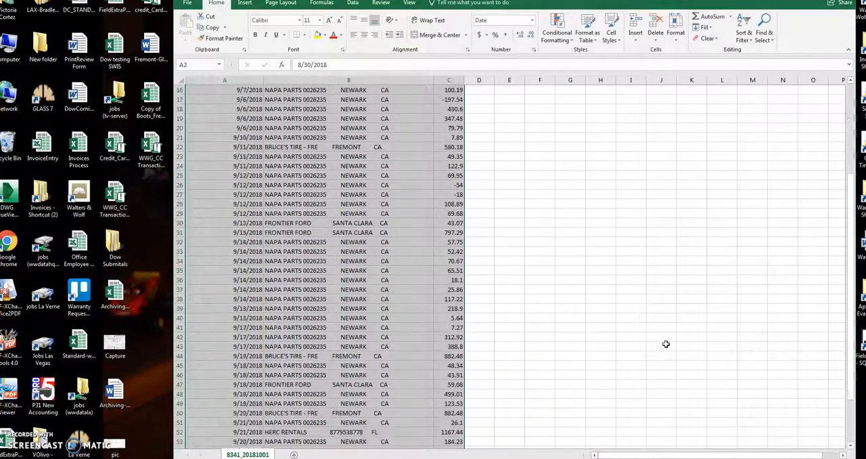
scroll("down", 3)
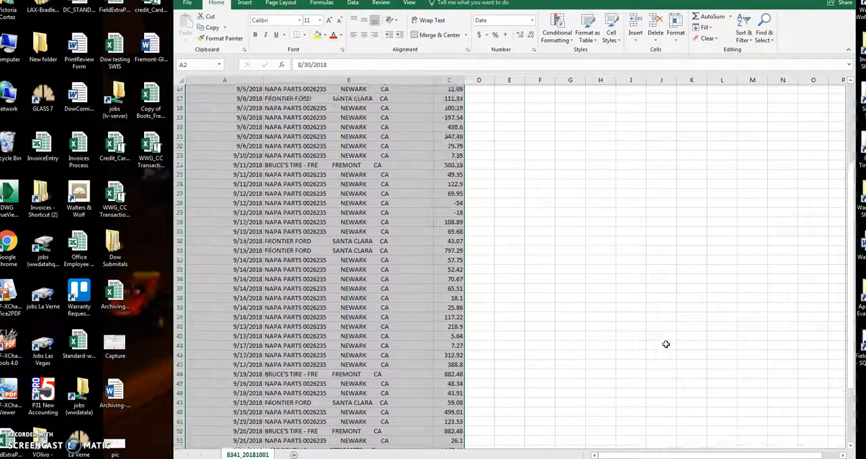
scroll("up", 3)
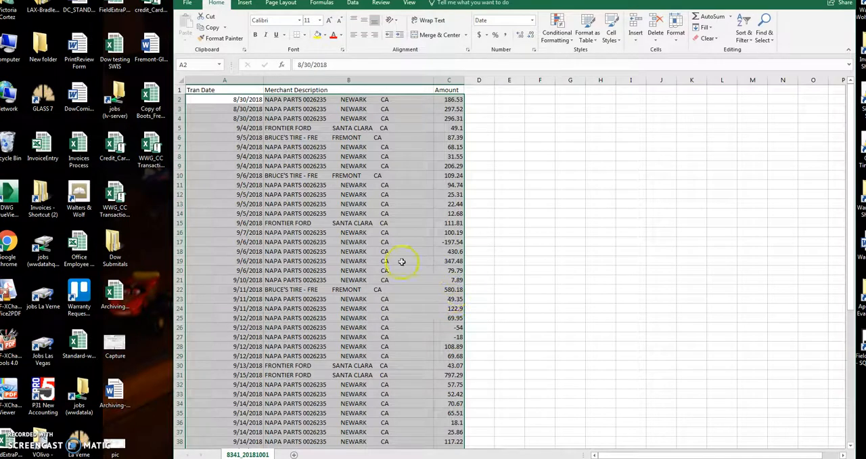
Paste the selected transactions into Credit_Card_Template at A2 under the Tran Date, Merchant Description and Amount headers
right_click(402, 263)
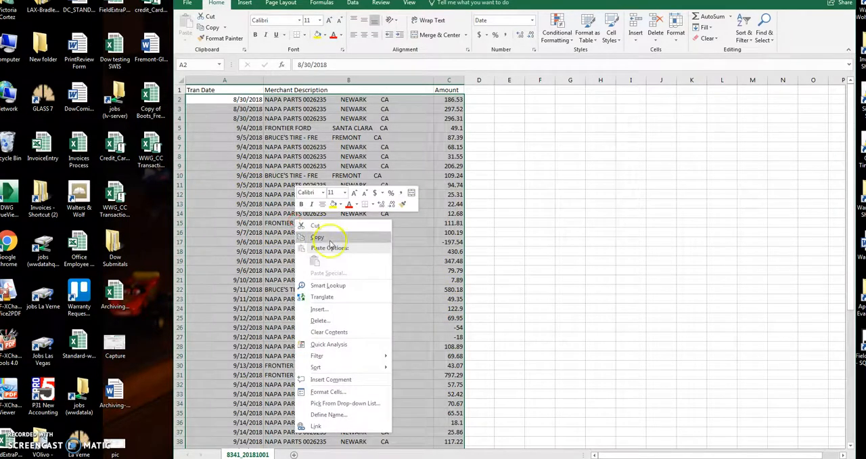
left_click(318, 238)
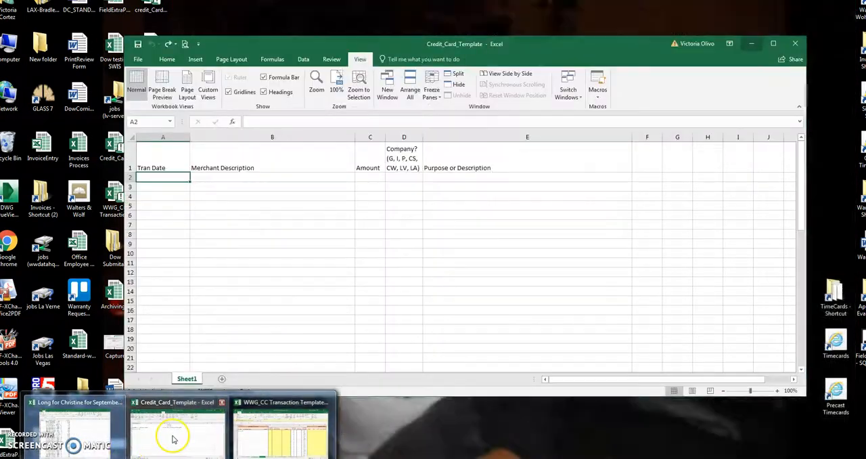
right_click(163, 178)
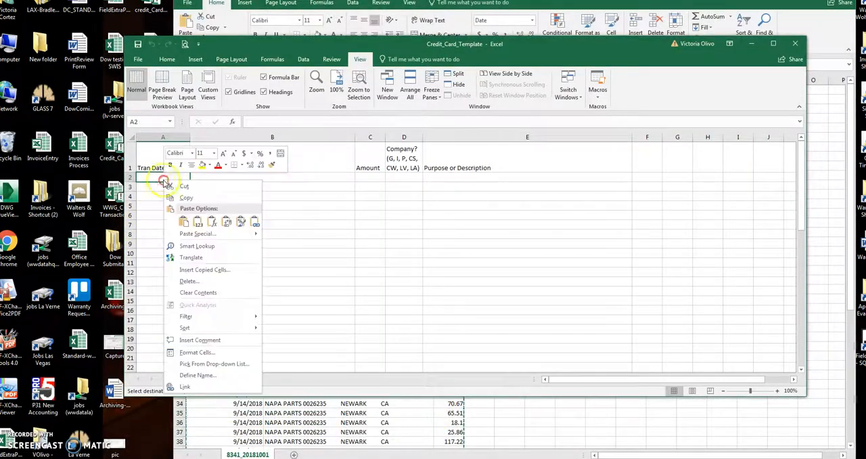
left_click(184, 222)
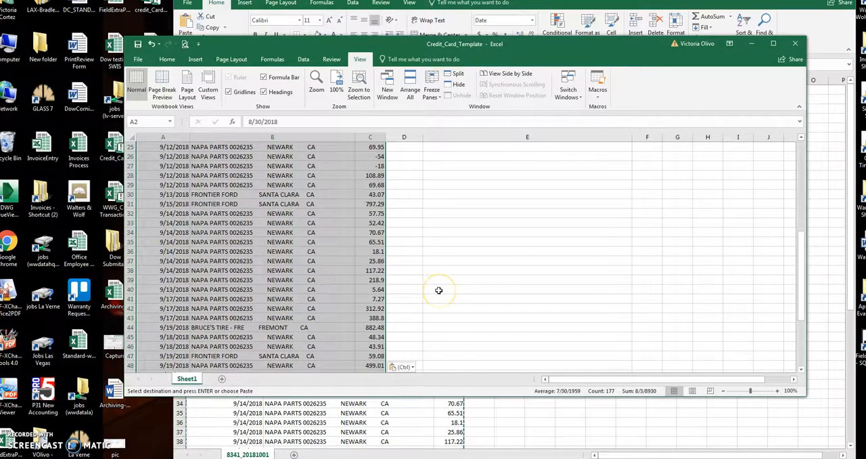
scroll("up", 3)
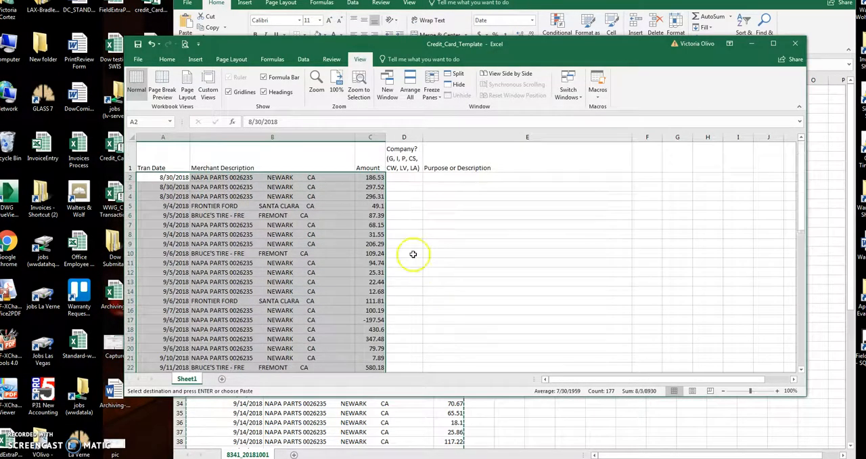
left_click(404, 176)
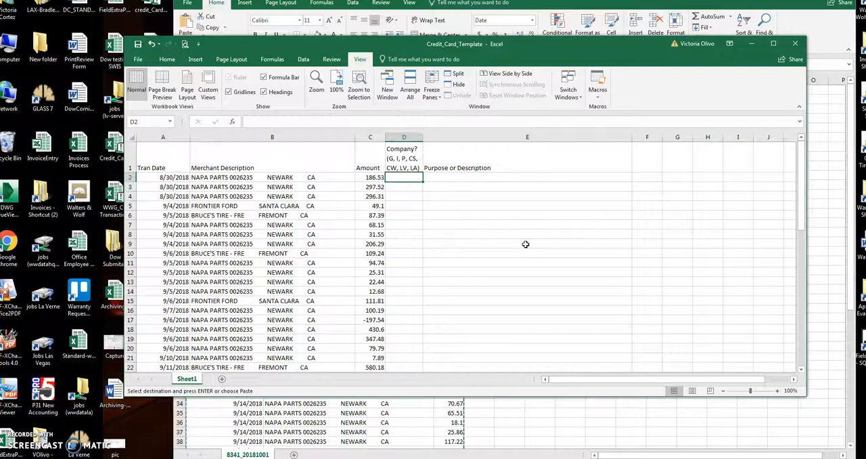
Enter company code G in column D for the first charges of the statement
type("G")
left_click(403, 263)
type("P")
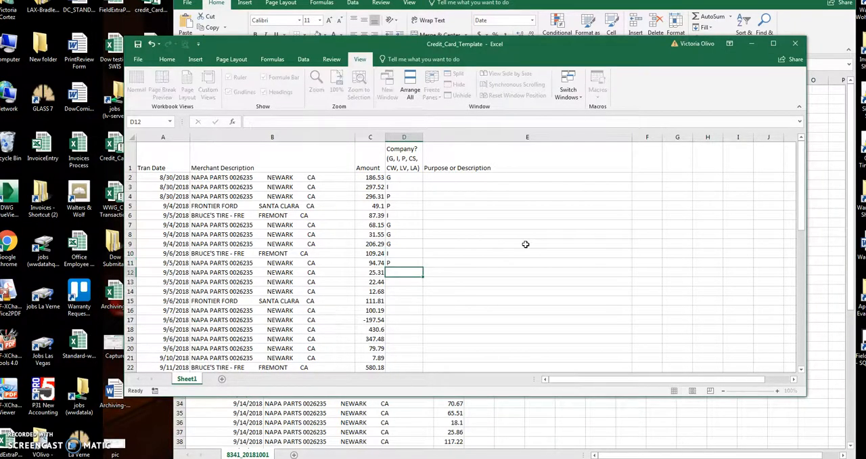
type("G")
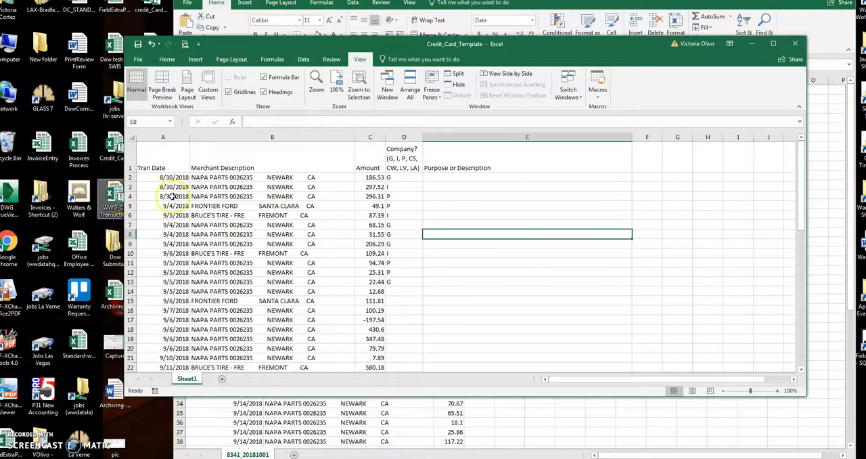
scroll("down", 3)
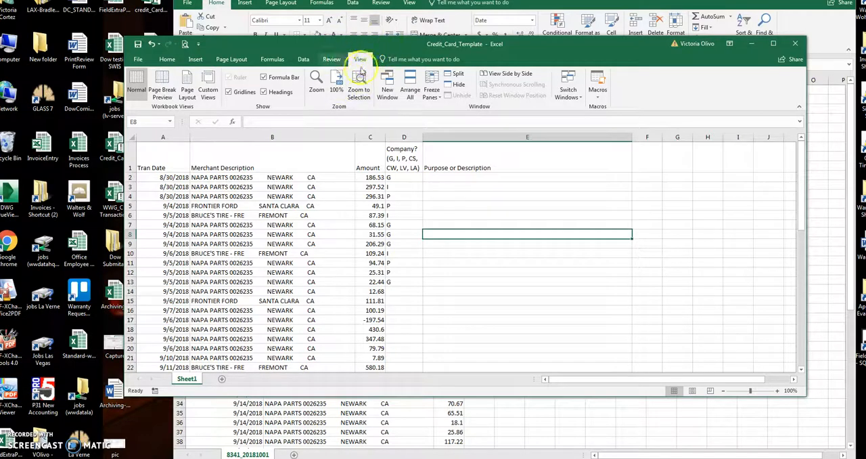
Run the reconcile macro from View > Macros to fill the WWG CC Transaction template
left_click(599, 84)
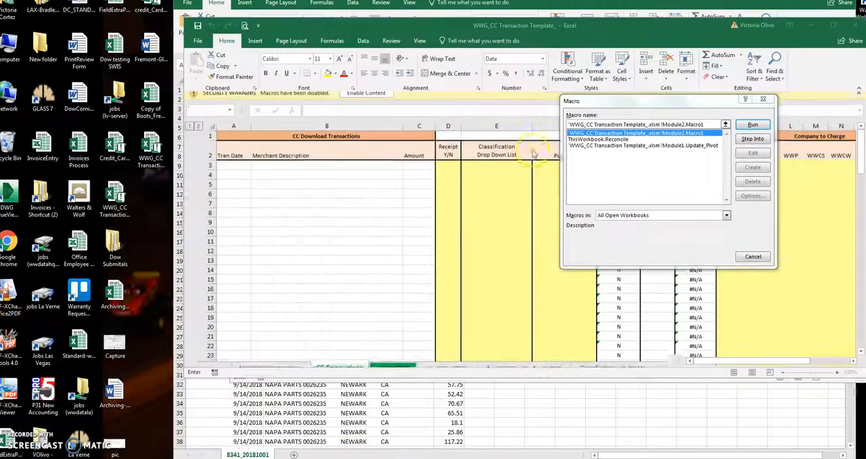
left_click(753, 123)
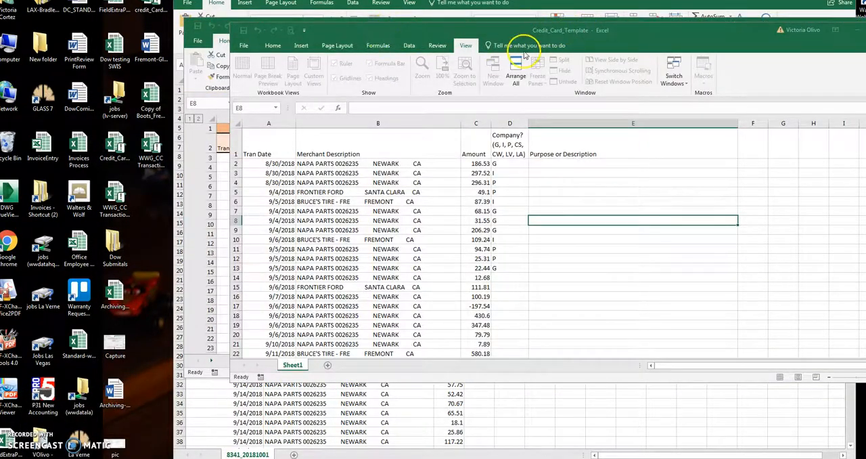
mouse_move(756, 44)
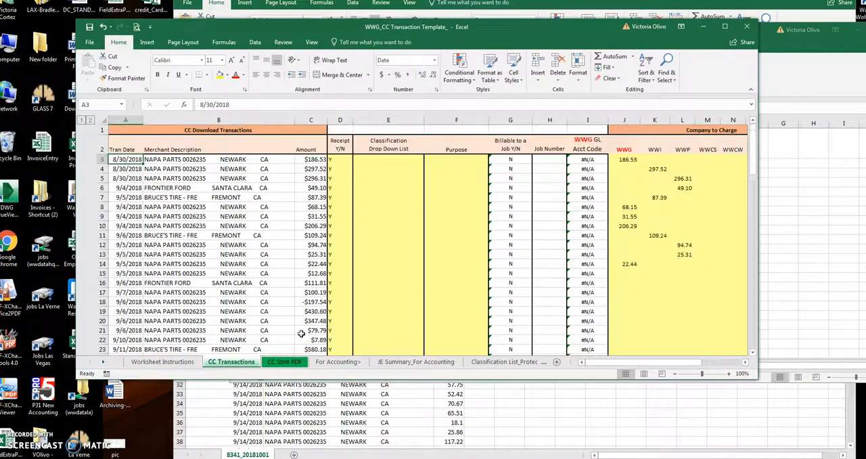
mouse_move(645, 168)
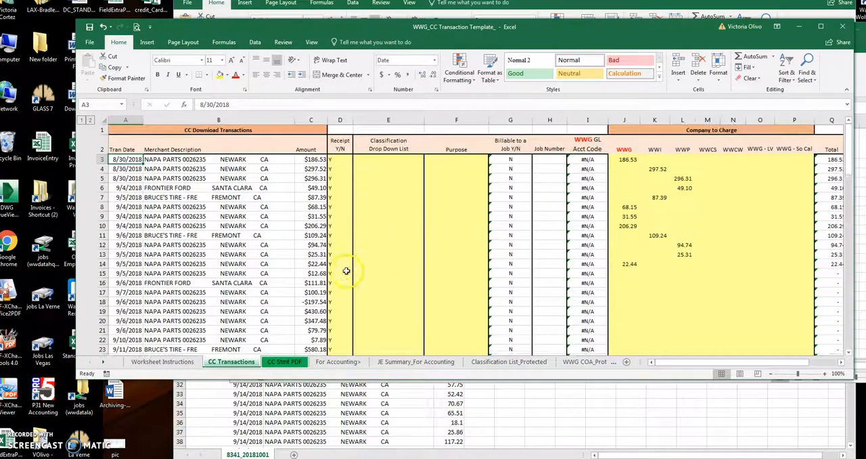
left_click(549, 273)
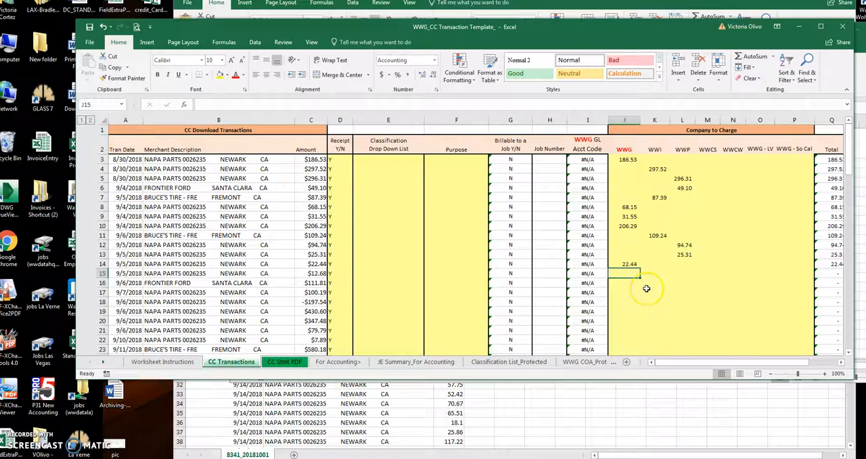
type("2")
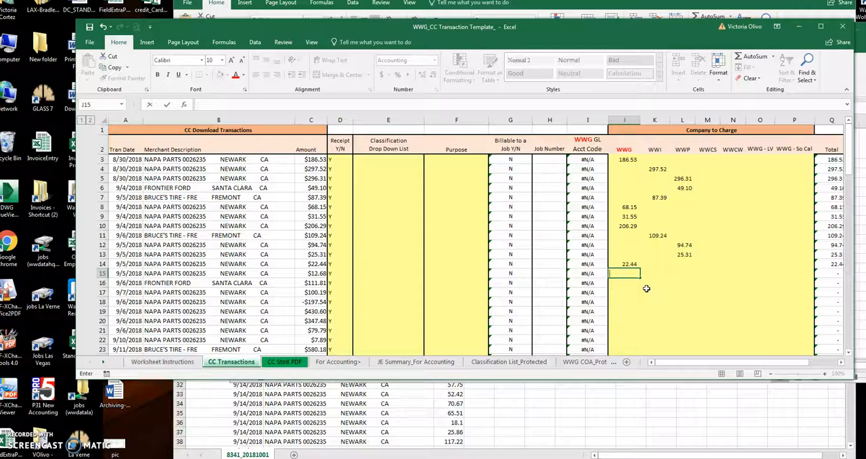
mouse_move(647, 288)
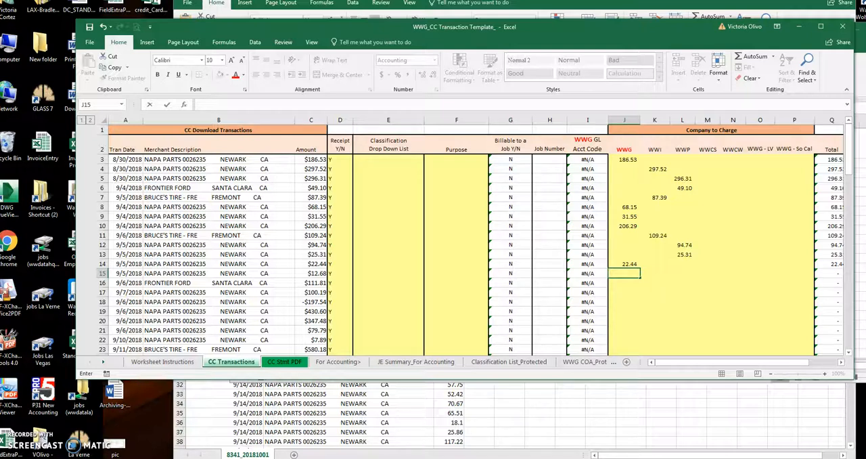